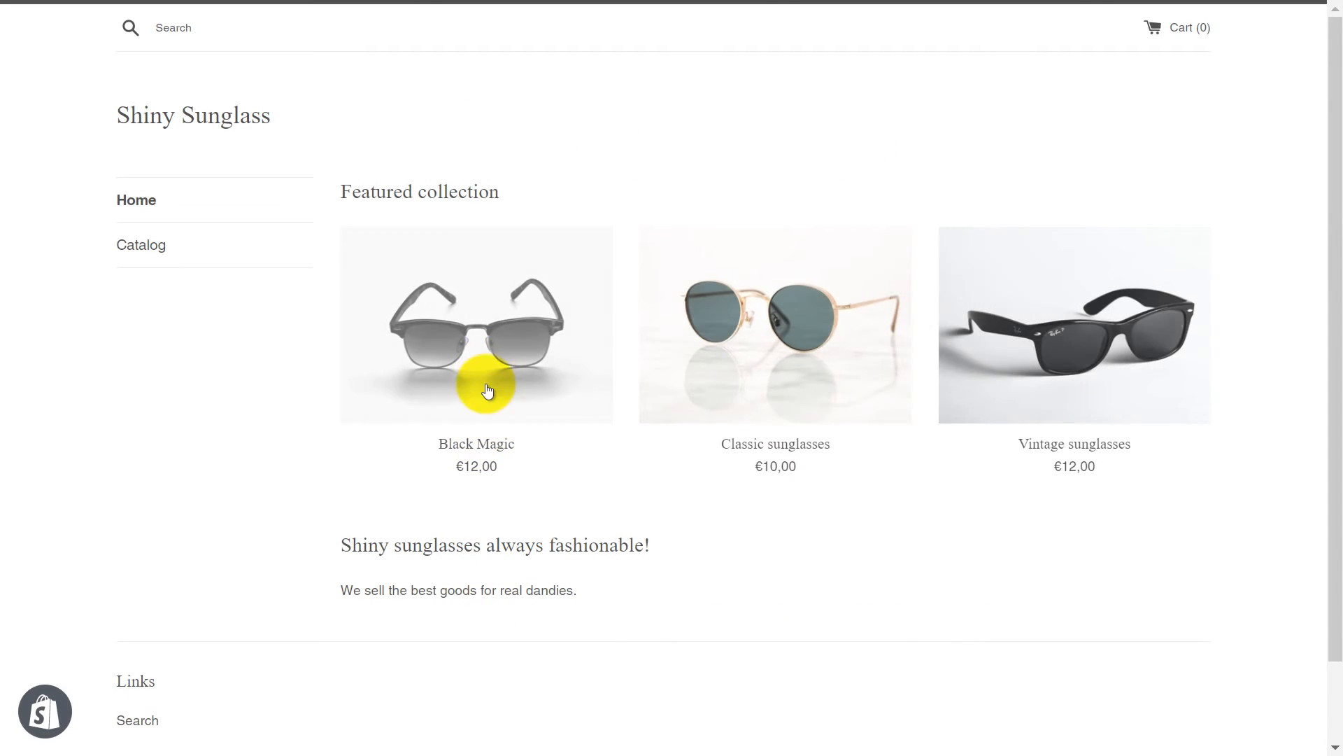
pyautogui.moveTo(730, 370)
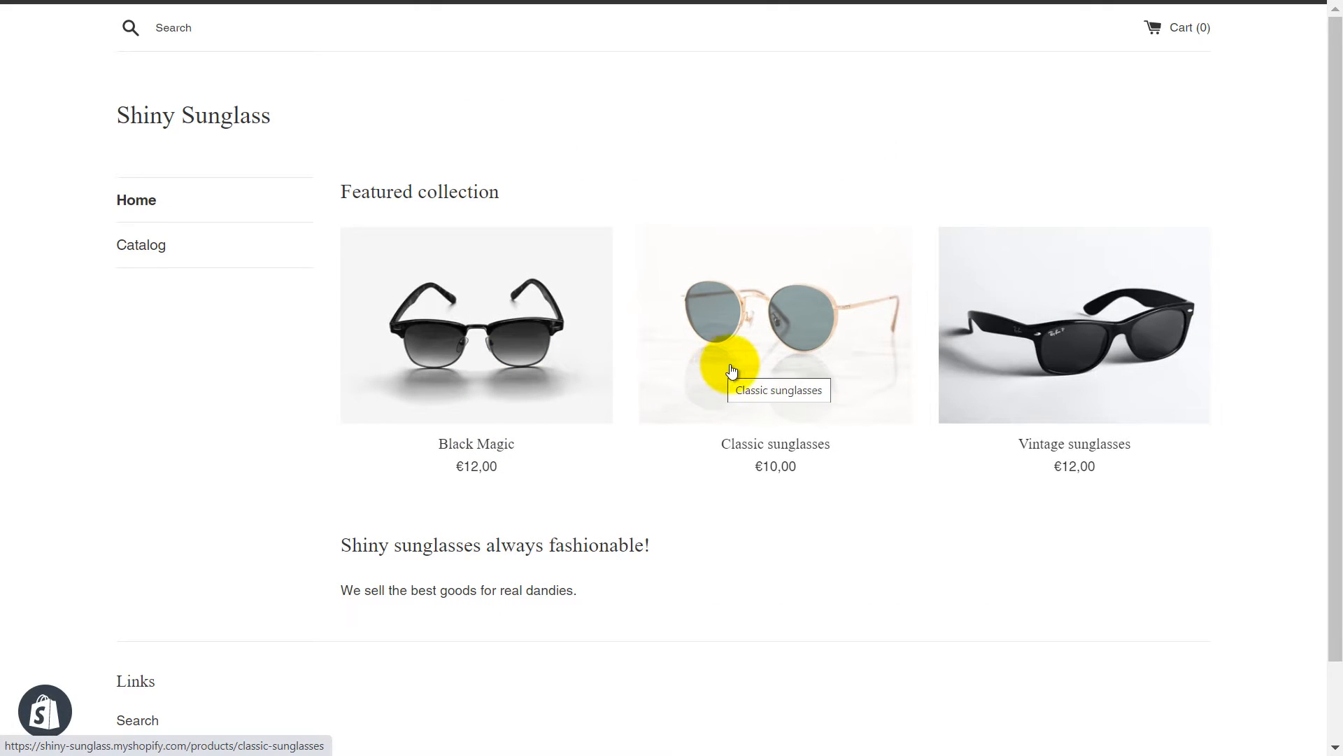
pyautogui.moveTo(242, 218)
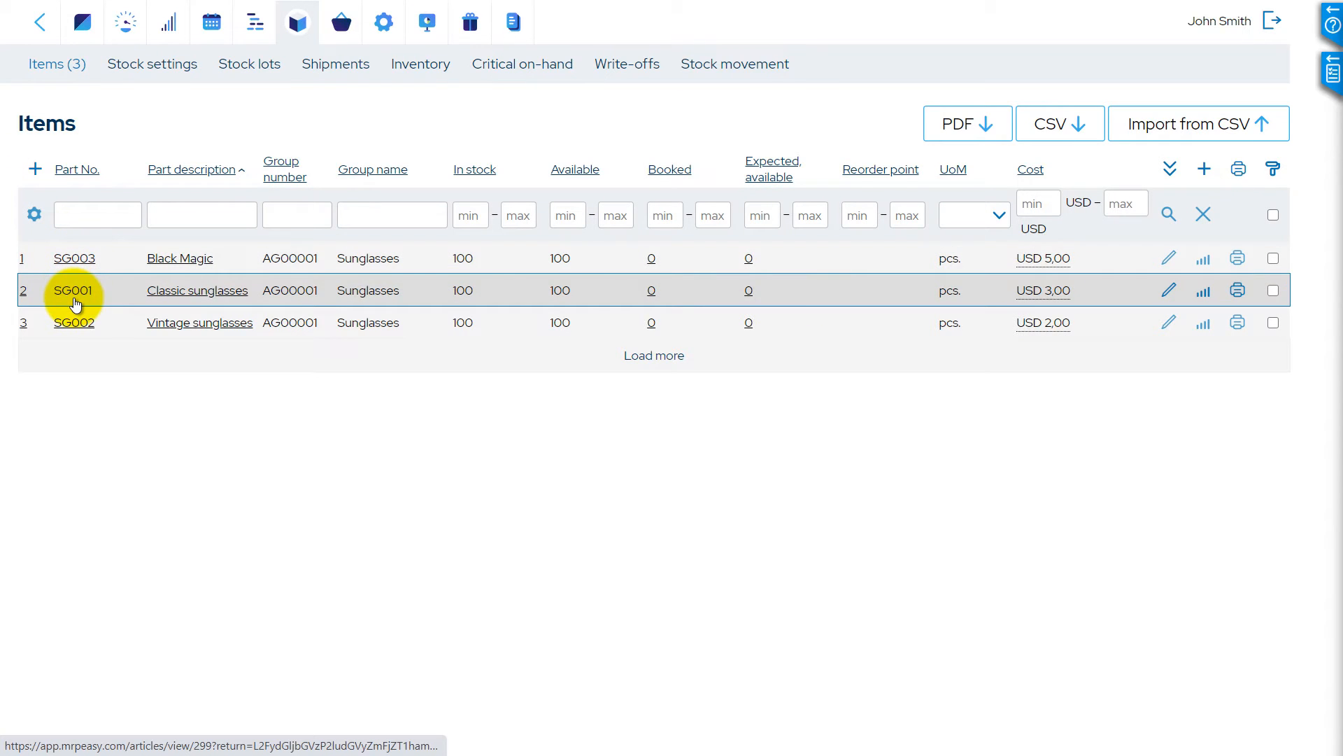
# Open the Stock Items list to view SG001 Classic sunglasses with 100 pieces in stock
pyautogui.click(72, 322)
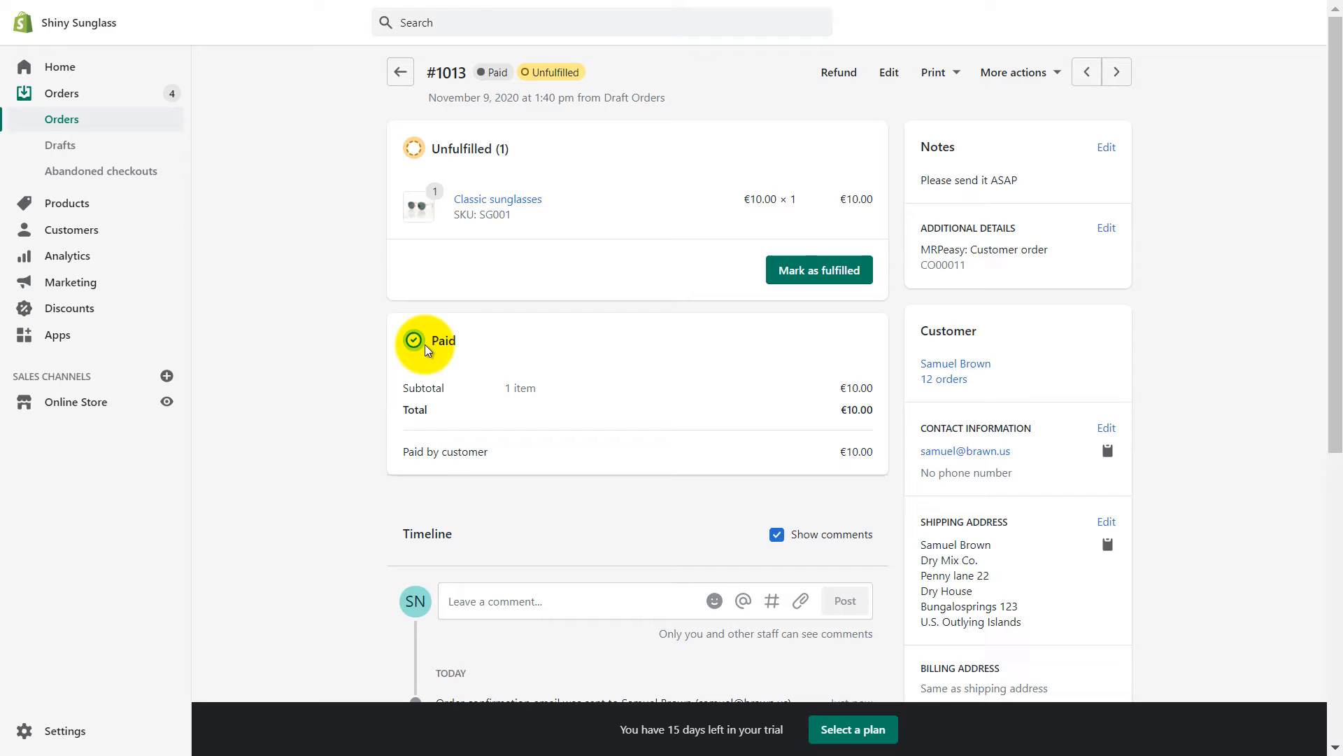
pyautogui.moveTo(844, 289)
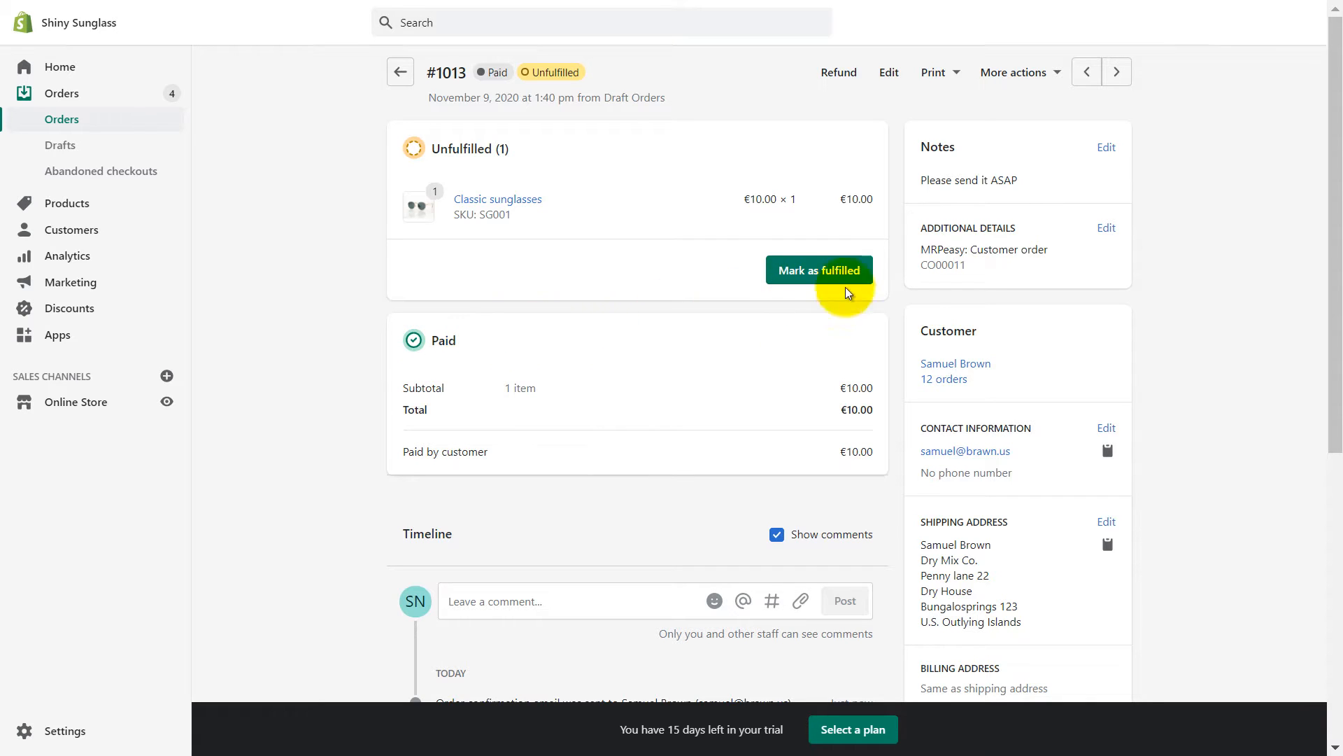
pyautogui.moveTo(974, 271)
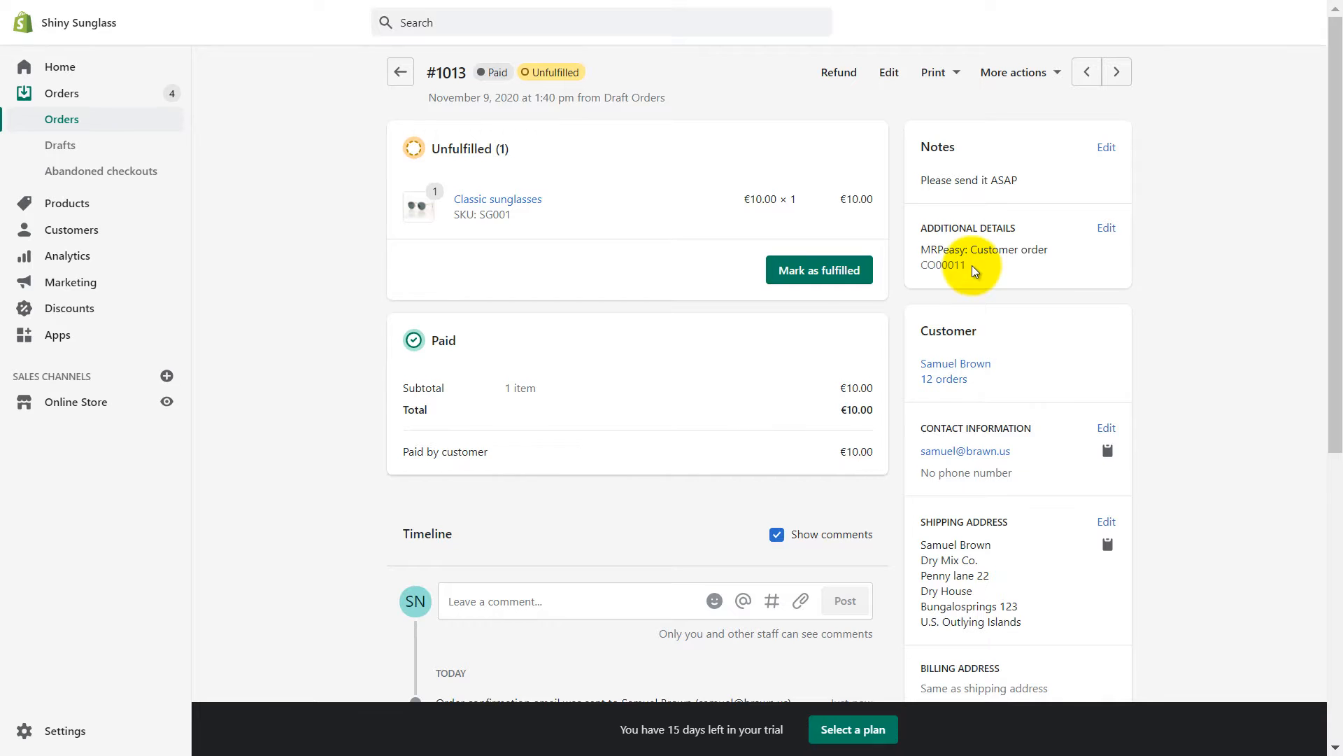
pyautogui.scroll(-3)
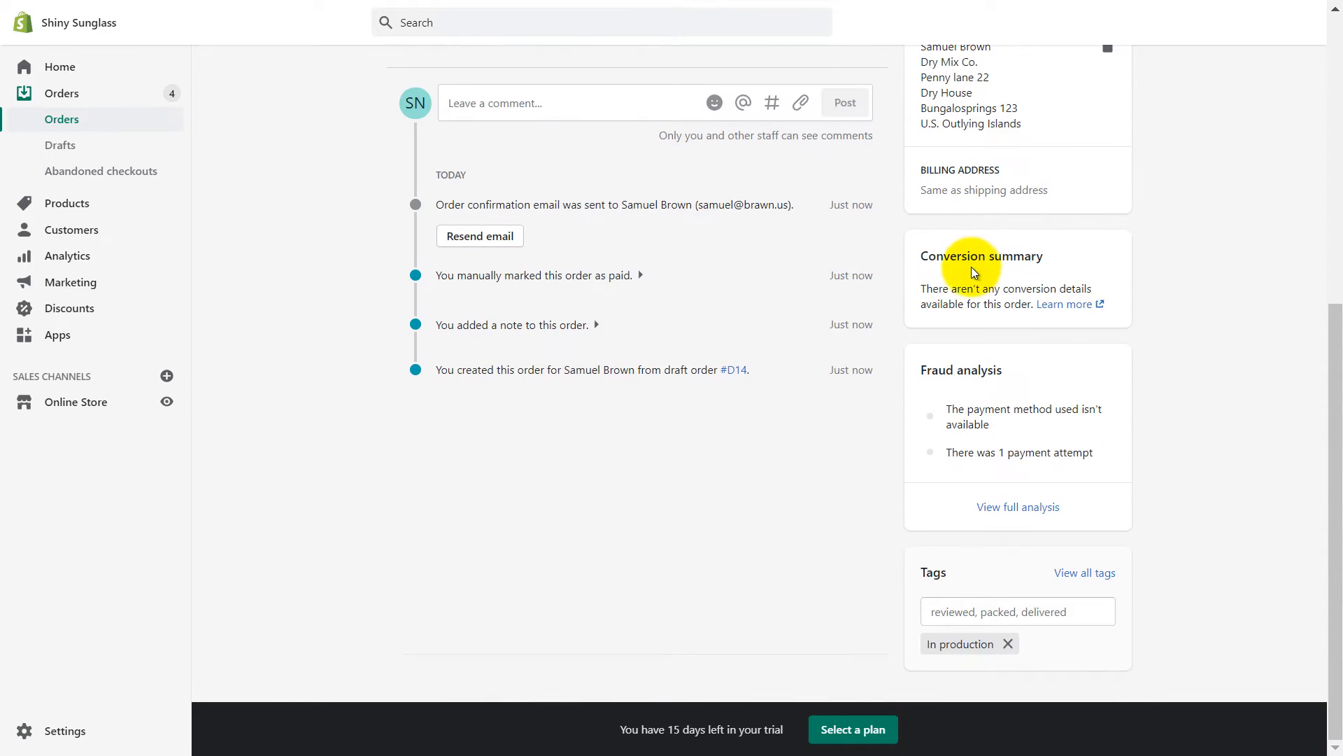
pyautogui.moveTo(982, 663)
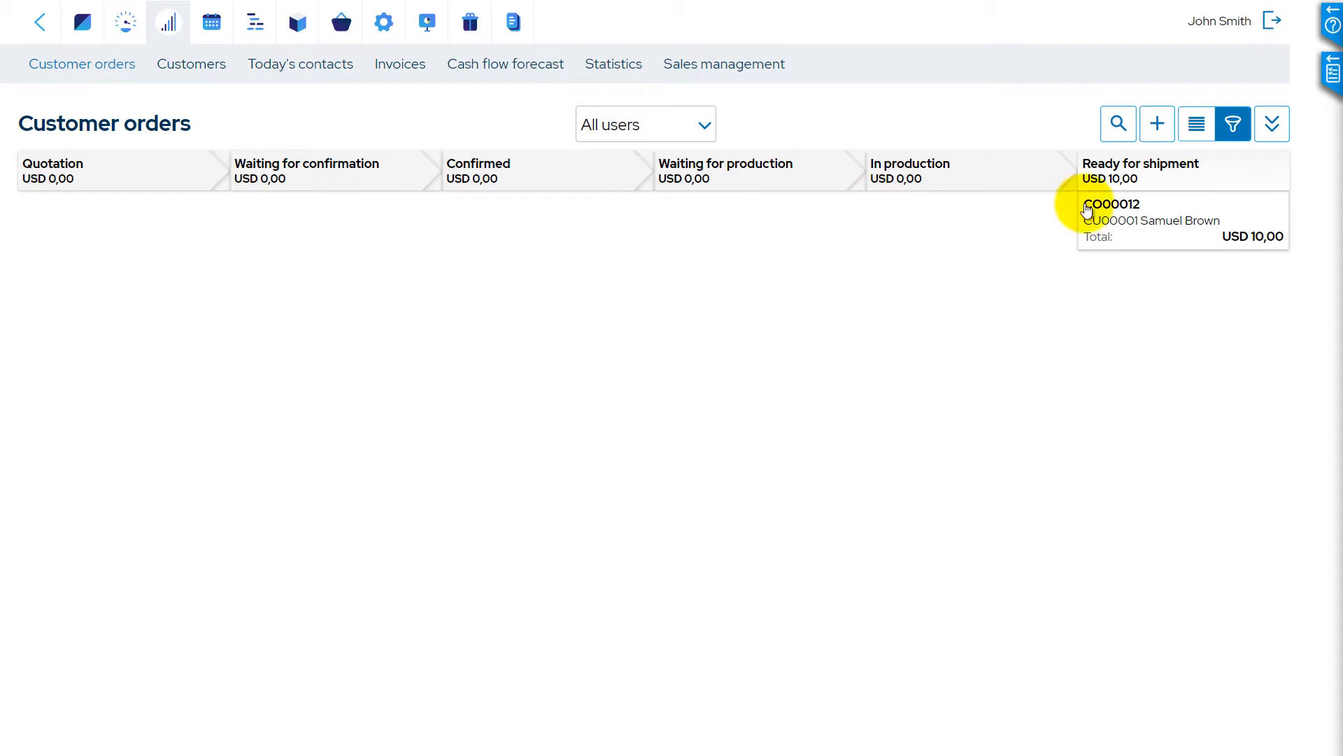
# Review customer order CO00012 for one Classic sunglasses, then return to MRPeasy home
pyautogui.click(1113, 203)
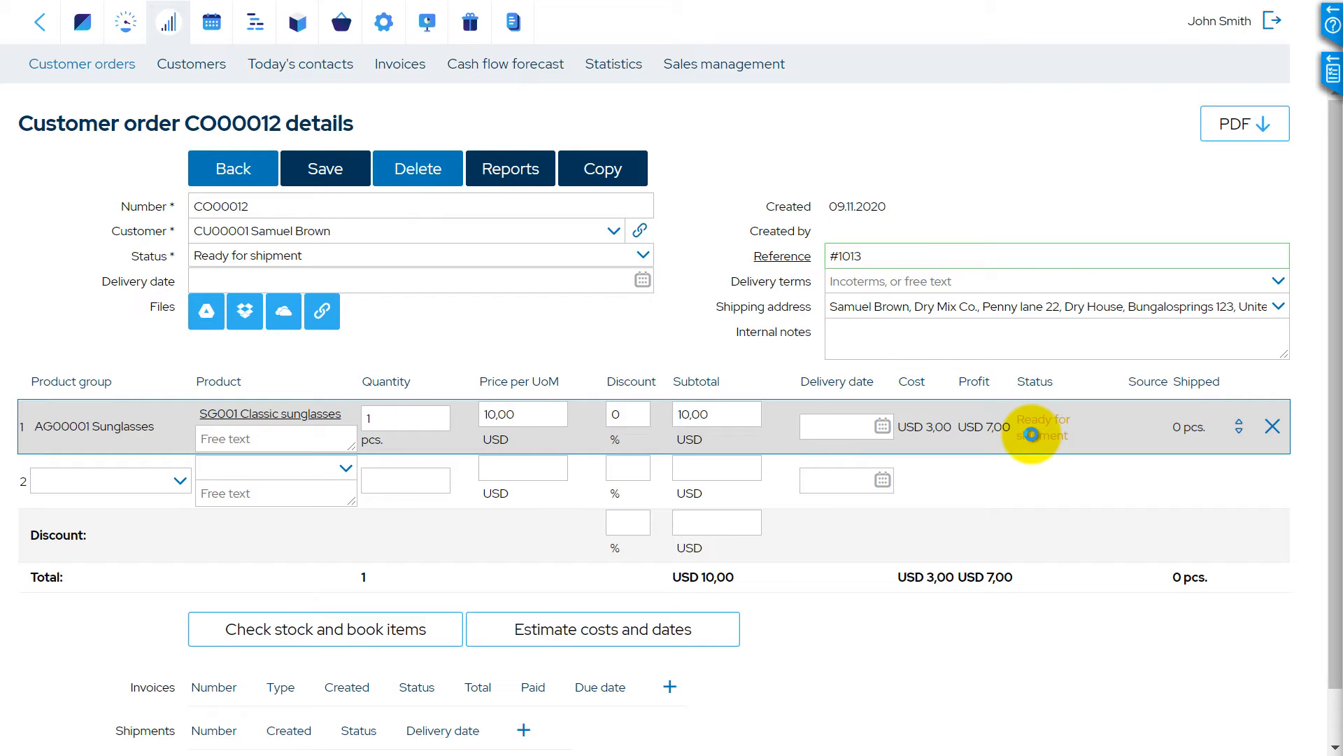
pyautogui.click(35, 21)
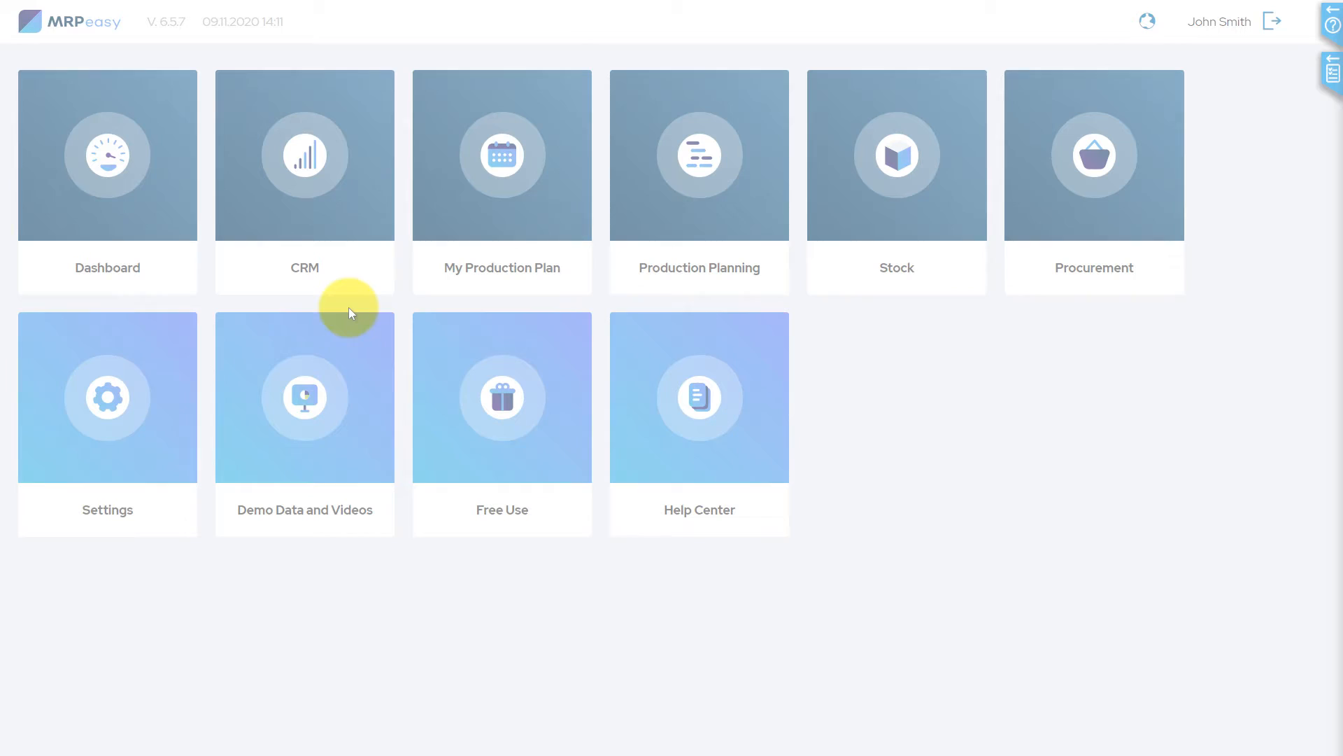
# Open Demo Data and Videos and pick the Customer Relationship Management (CRM) video
pyautogui.click(304, 154)
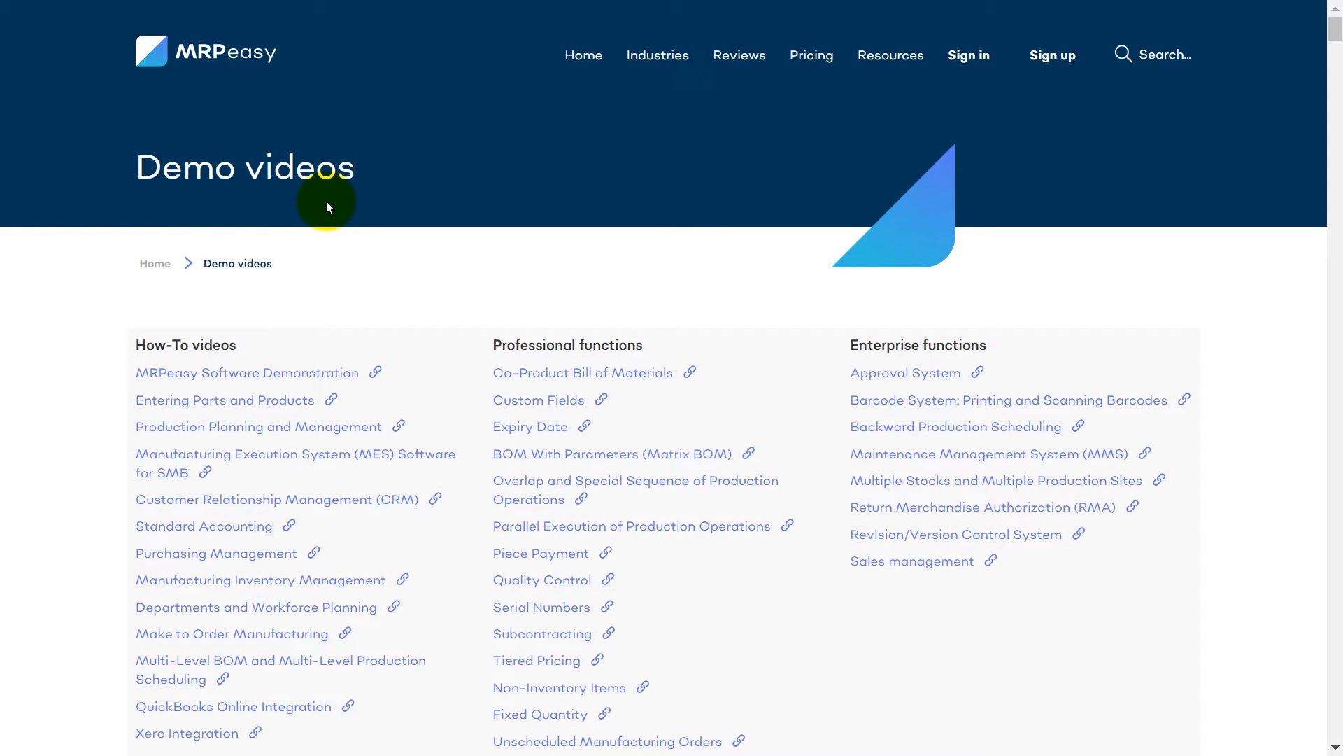
pyautogui.moveTo(446, 480)
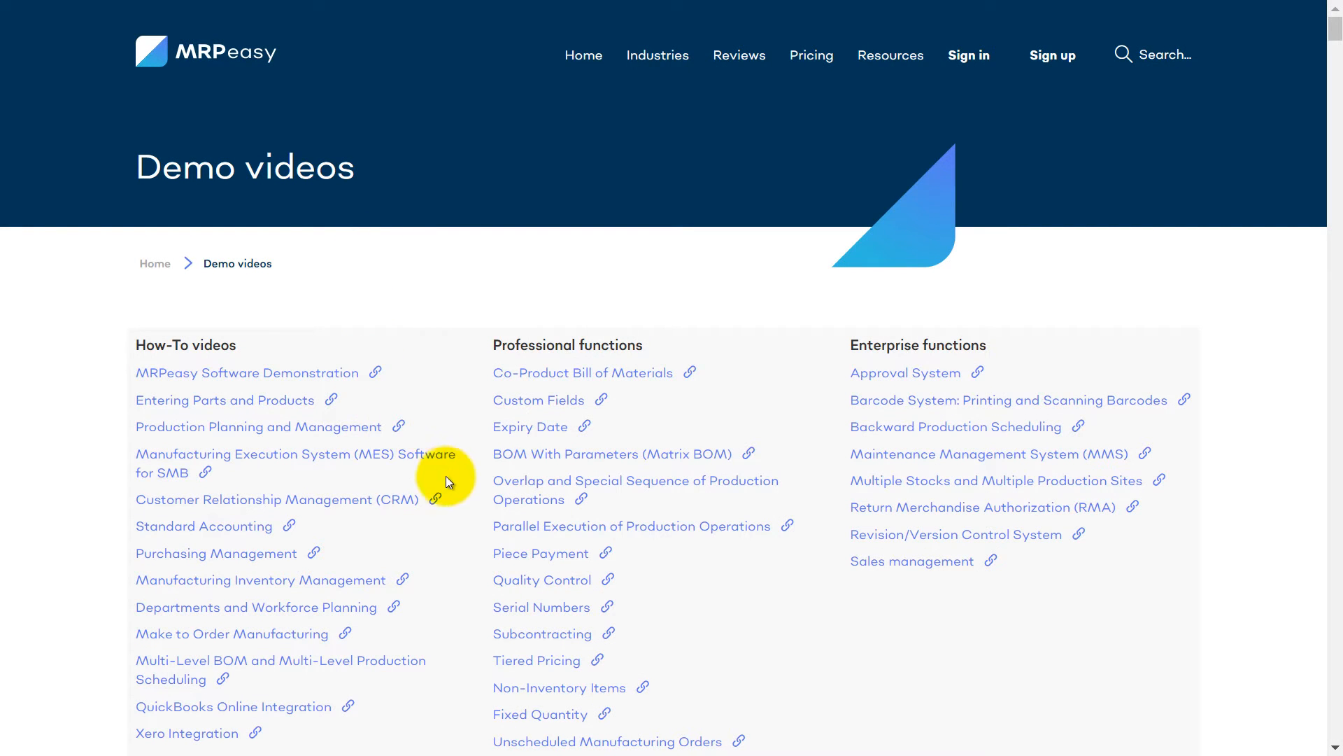
pyautogui.moveTo(441, 504)
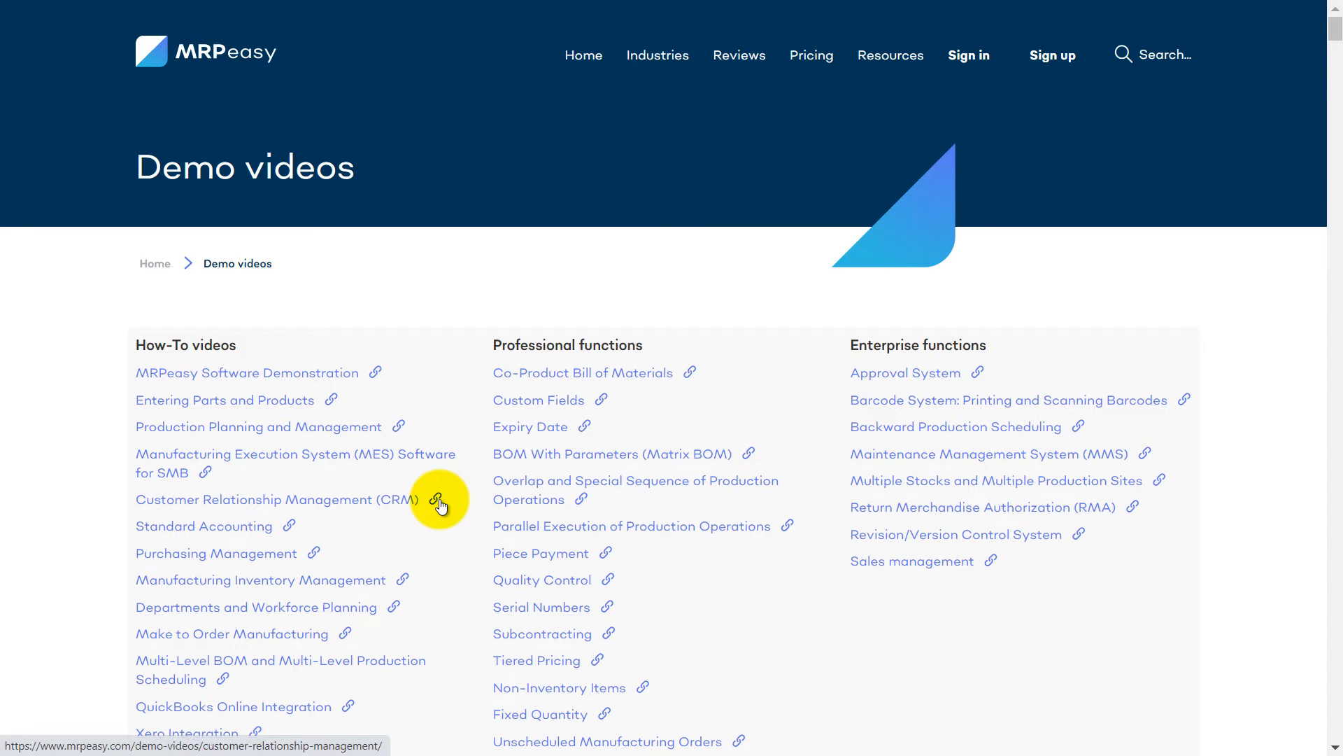
pyautogui.click(272, 500)
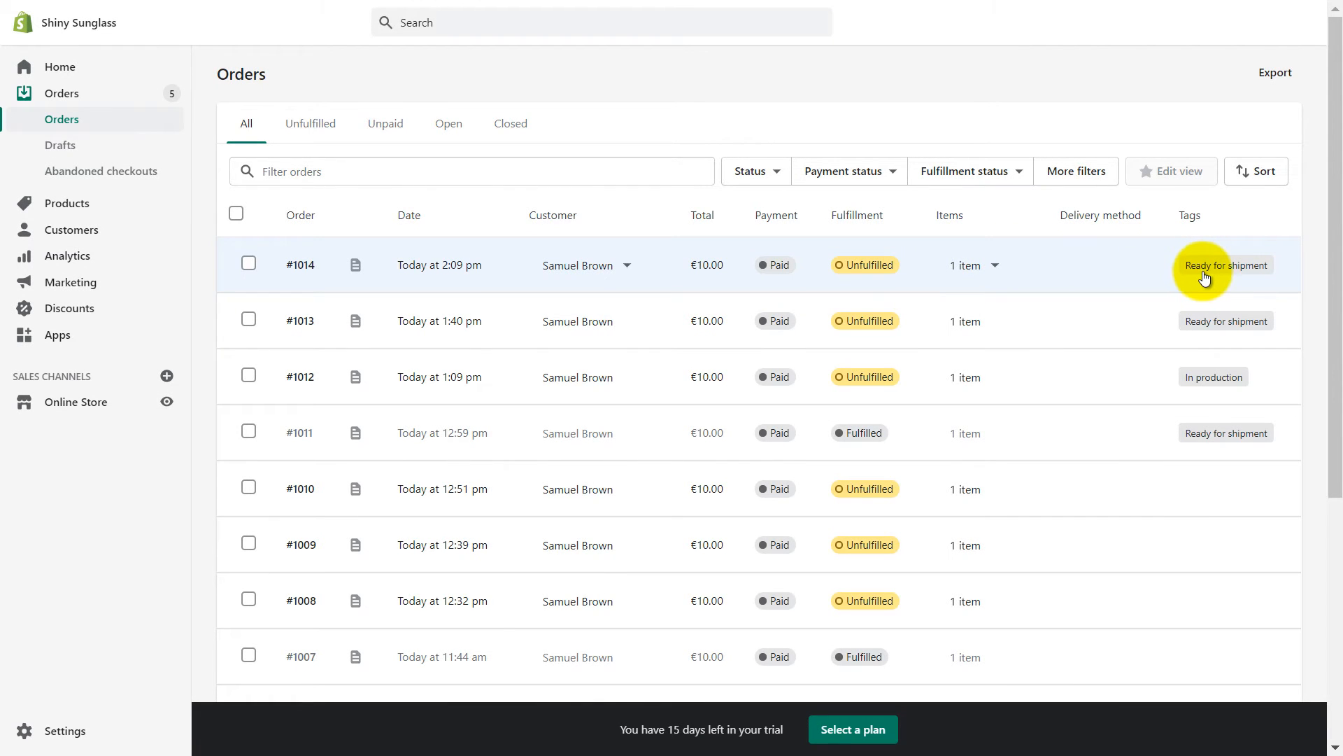
# Open Shopify order #1014, linked to MRPeasy customer order CO00013
pyautogui.click(301, 263)
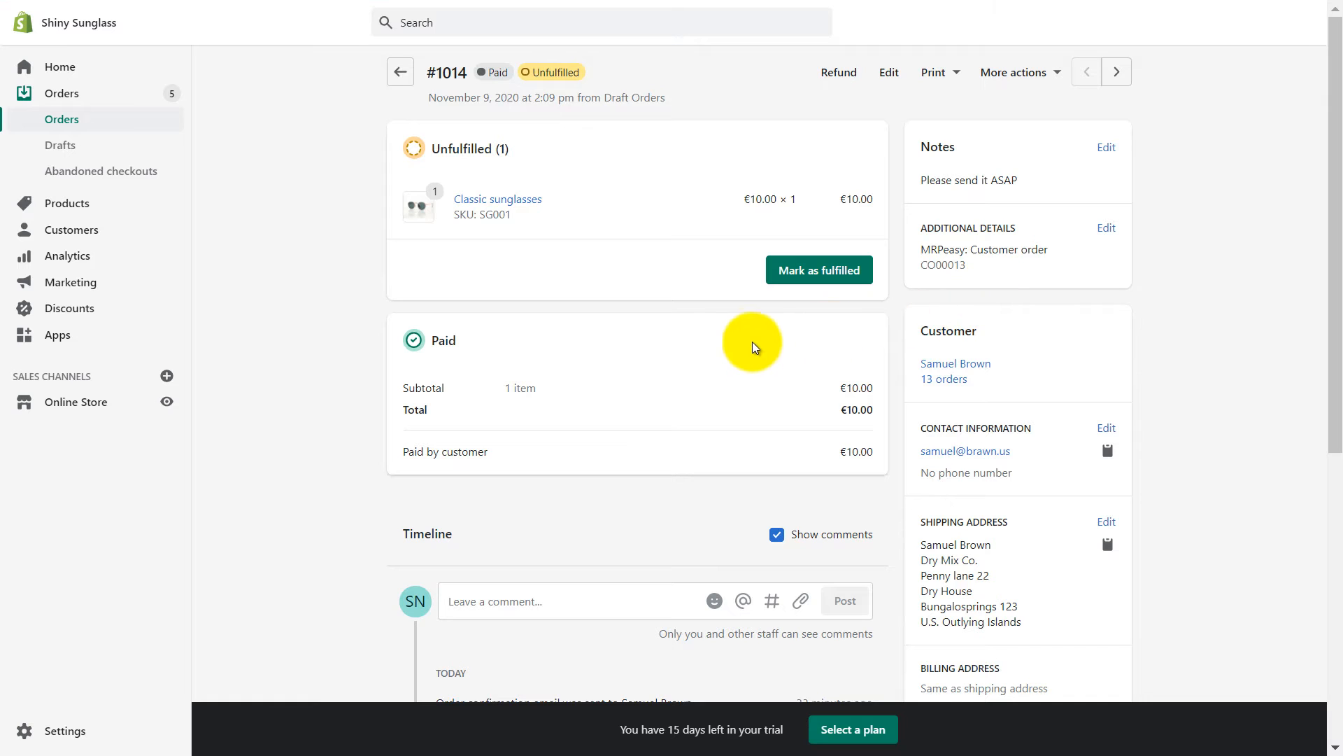
pyautogui.click(399, 71)
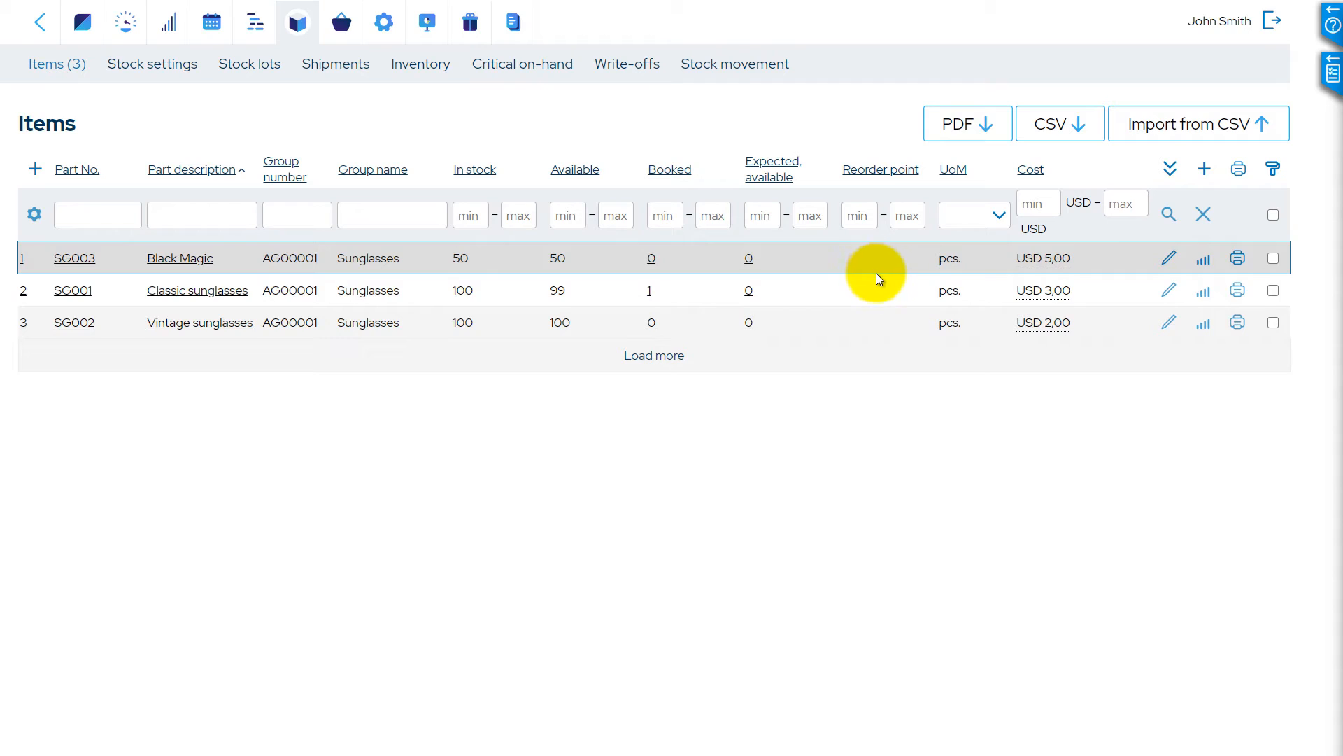
pyautogui.moveTo(576, 258)
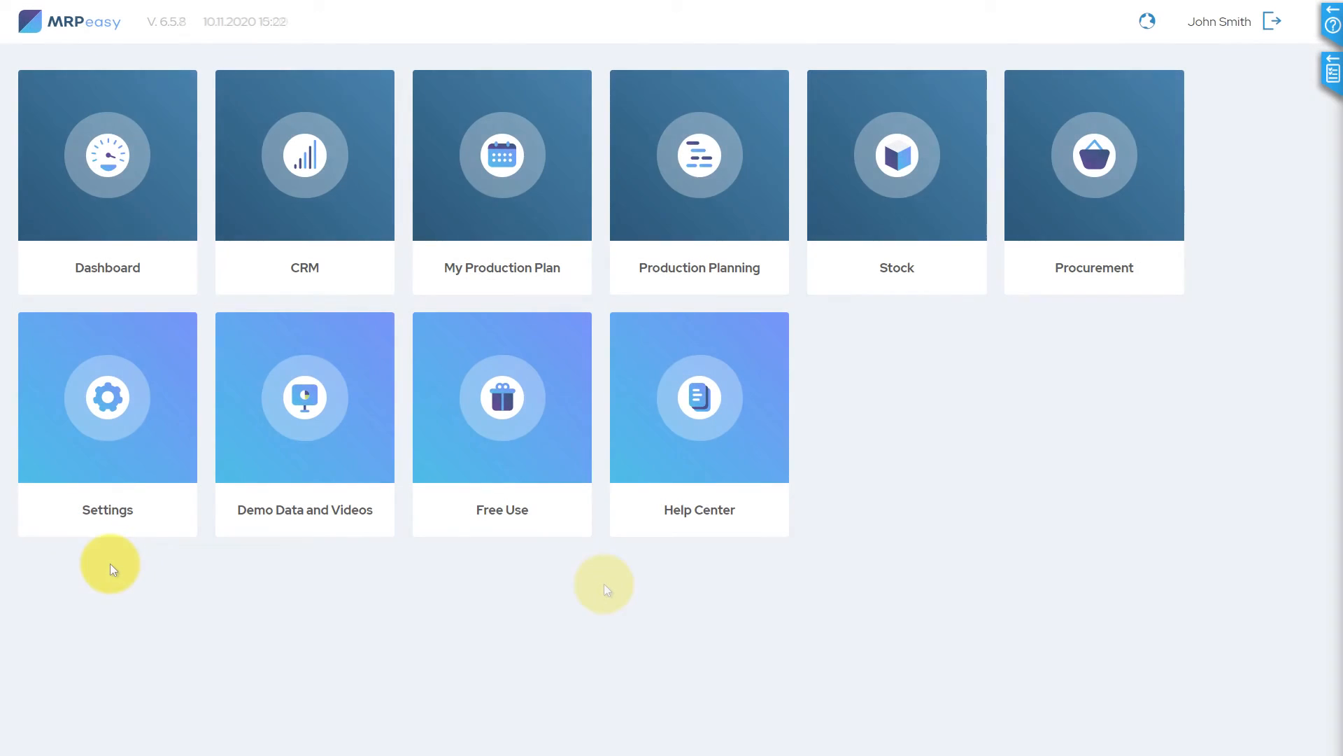
pyautogui.moveTo(106, 510)
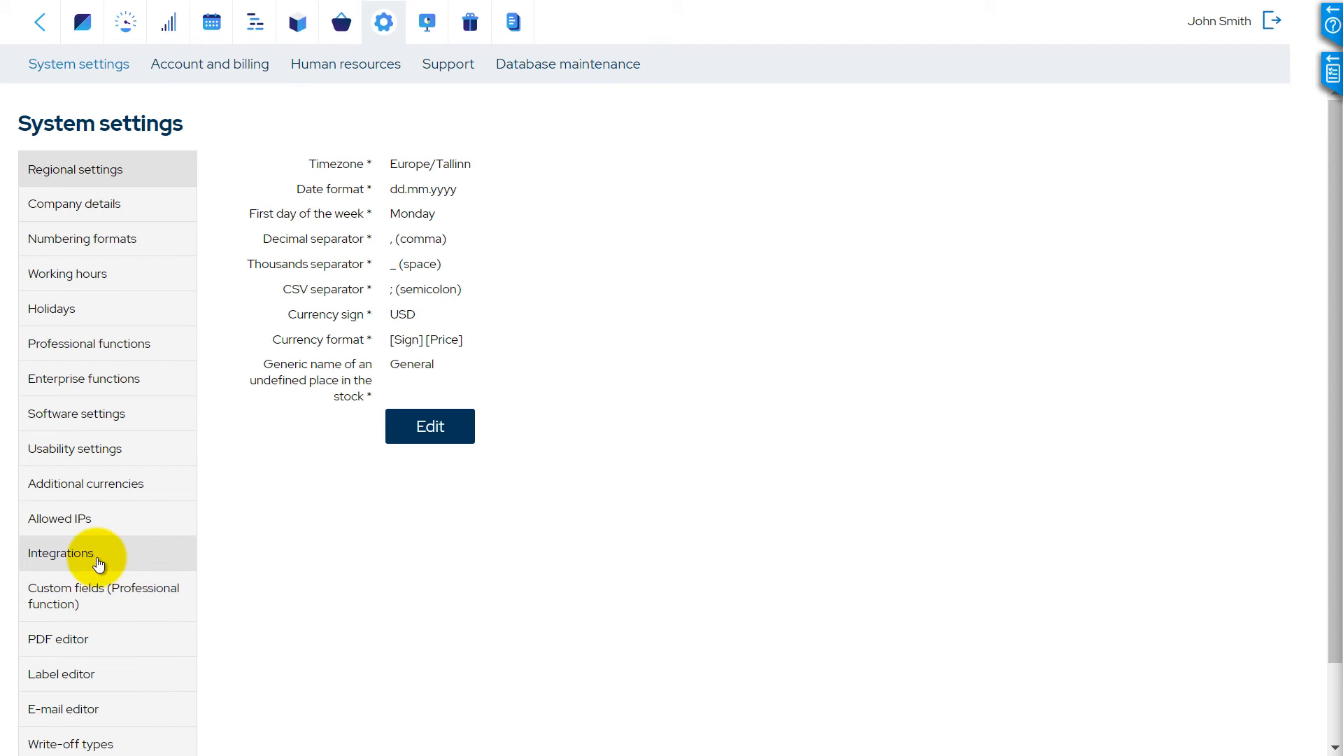
# Start a Shopify integration from Integrations with shop name 'shiny-sunglass'
pyautogui.click(61, 552)
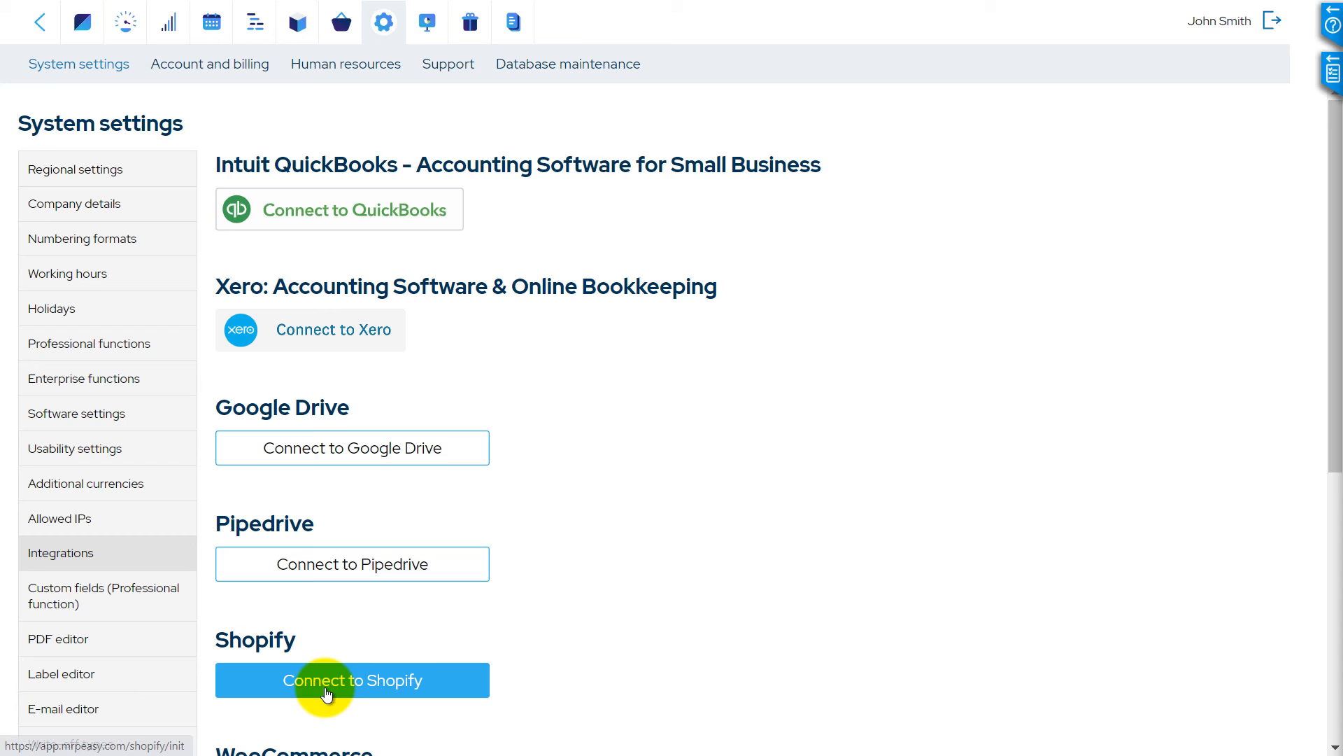
pyautogui.click(351, 680)
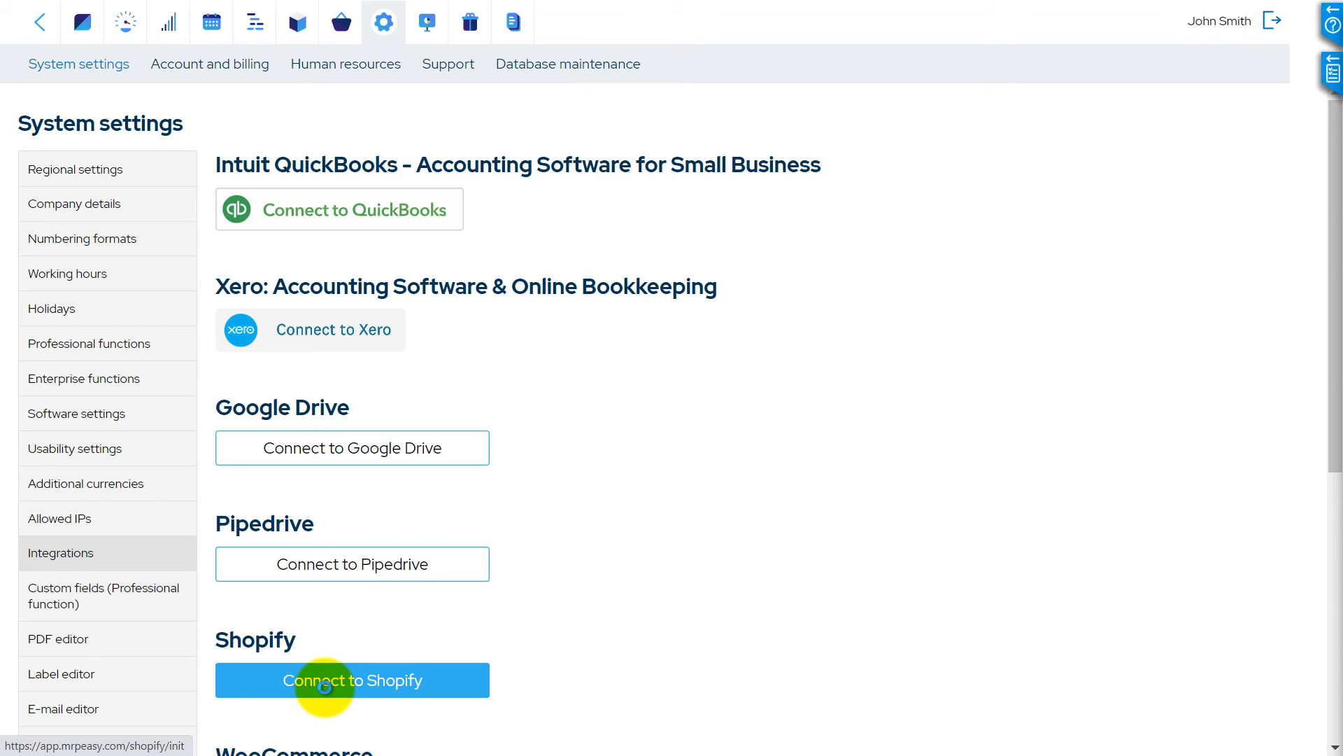
pyautogui.click(351, 680)
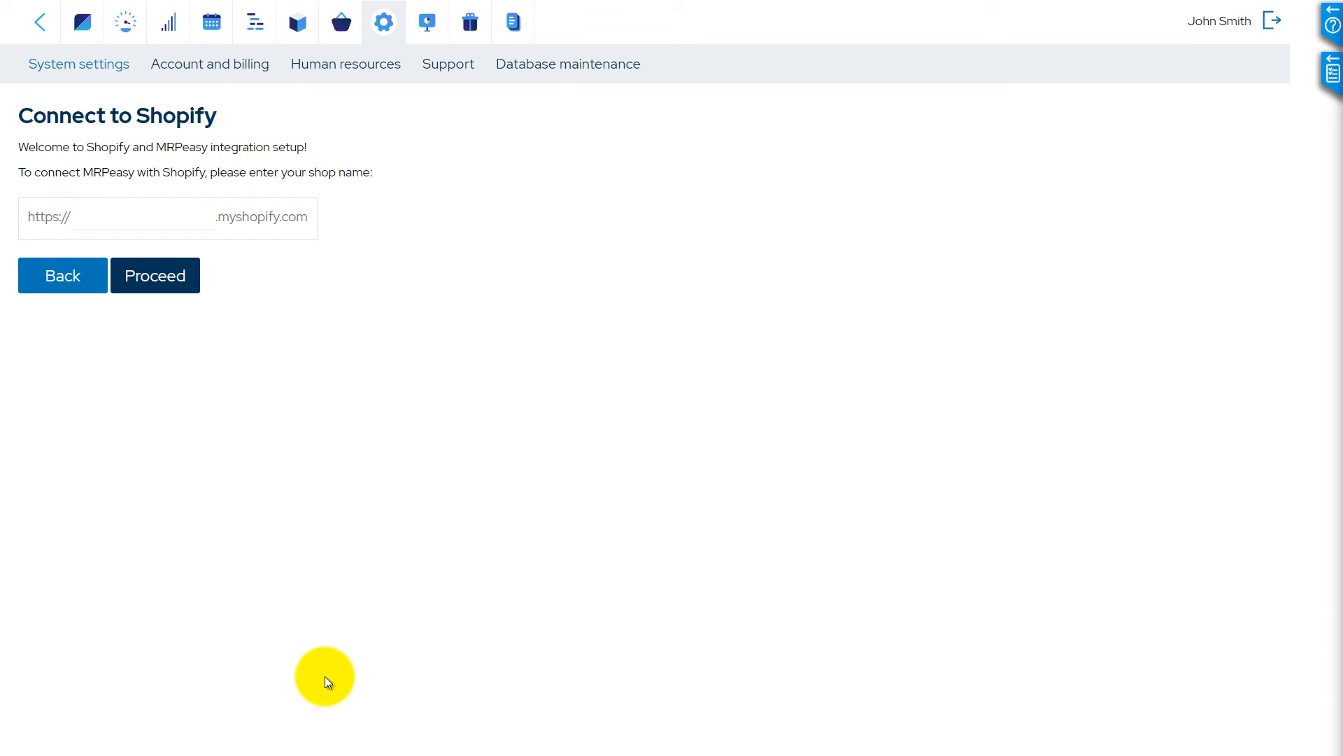
pyautogui.write('shiny-sunglass')
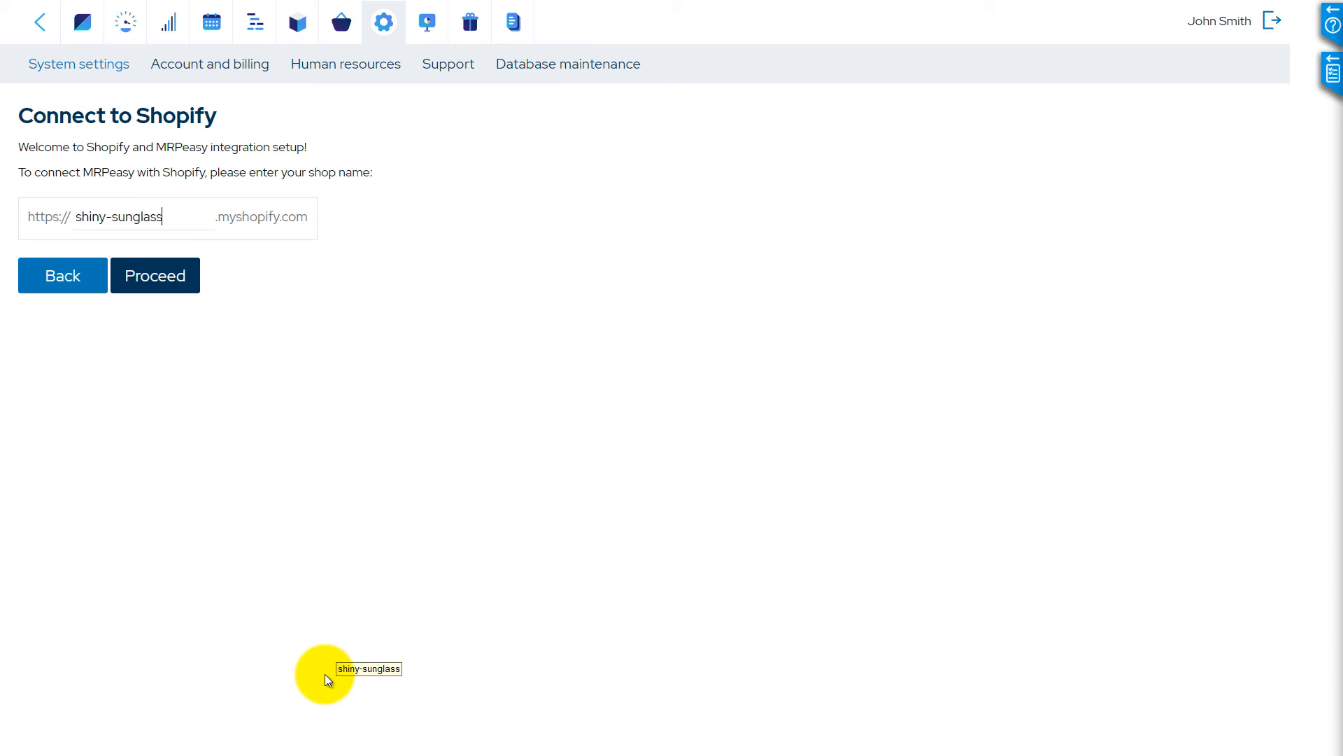
# Proceed to the shiny-sunglass store and install the unlisted MRPeasy app
pyautogui.click(155, 275)
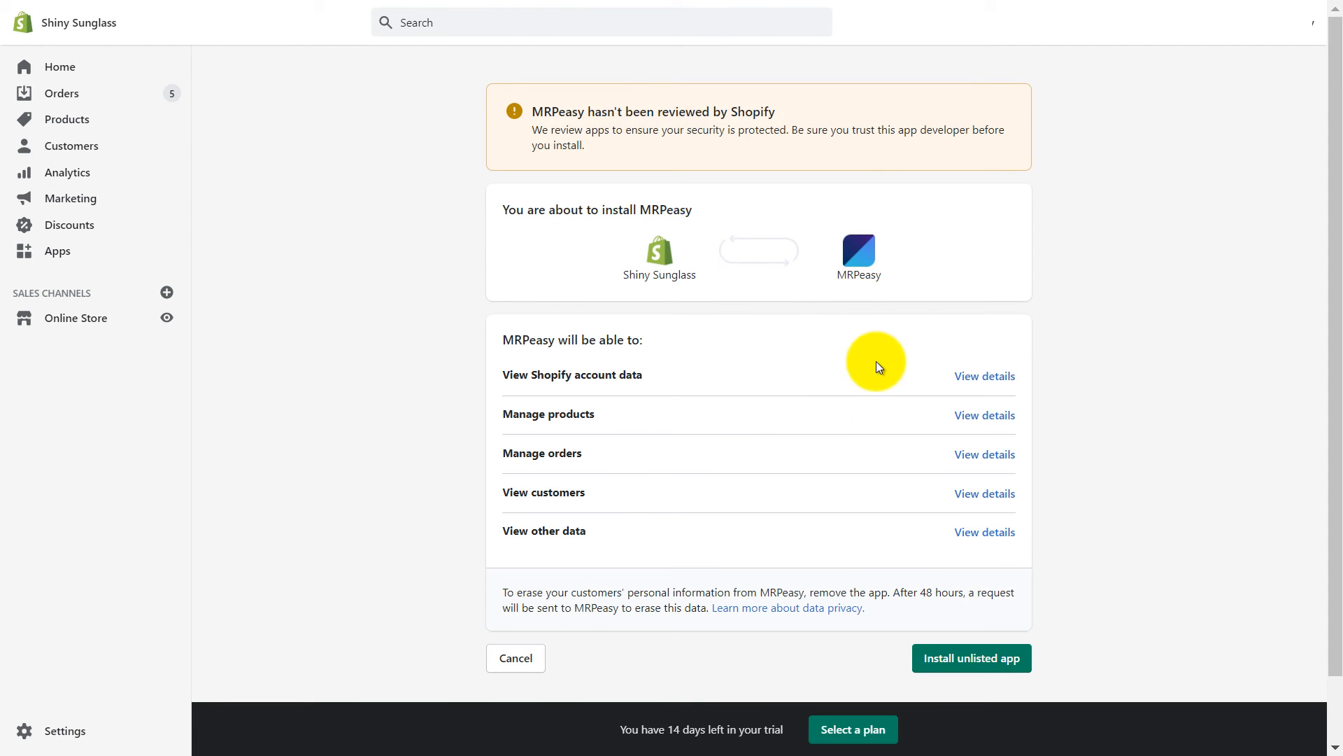
pyautogui.click(970, 657)
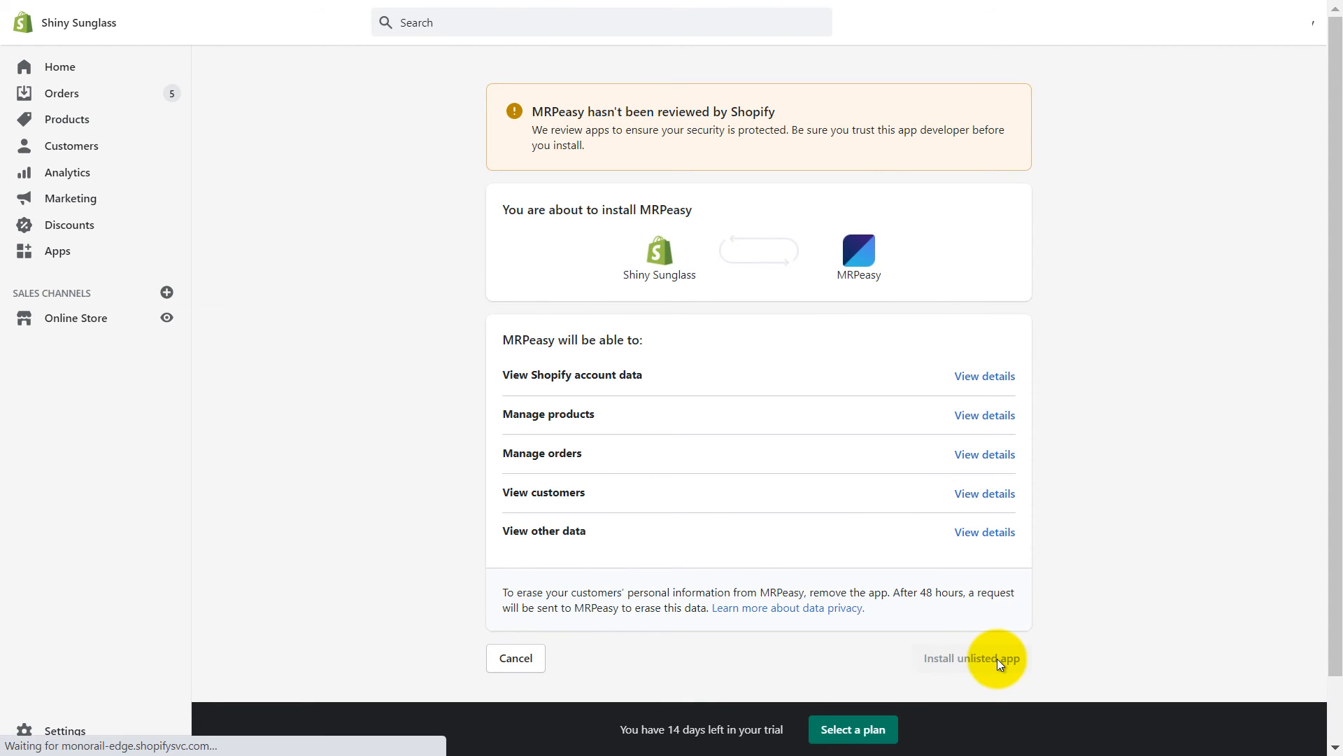
pyautogui.click(970, 657)
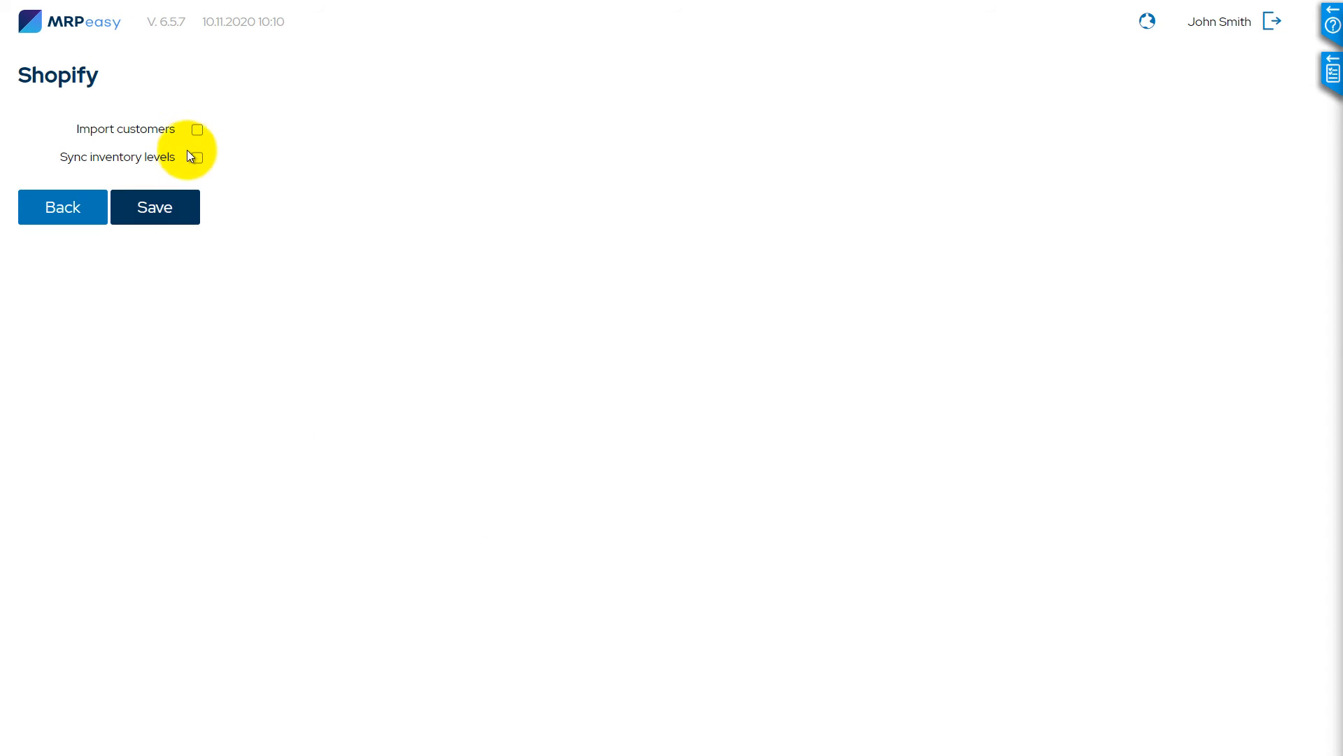
# Enable Import customers and Sync inventory levels for Shopify, then save
pyautogui.click(196, 130)
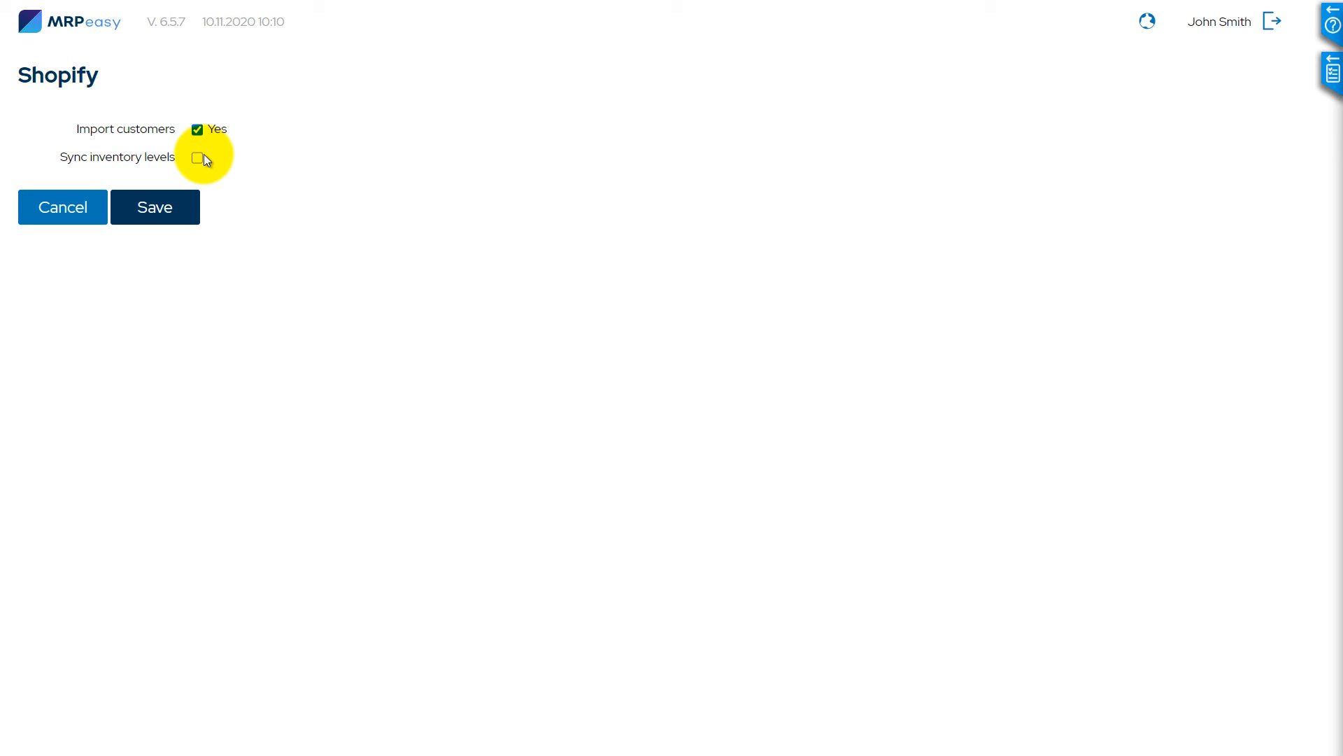
pyautogui.click(197, 156)
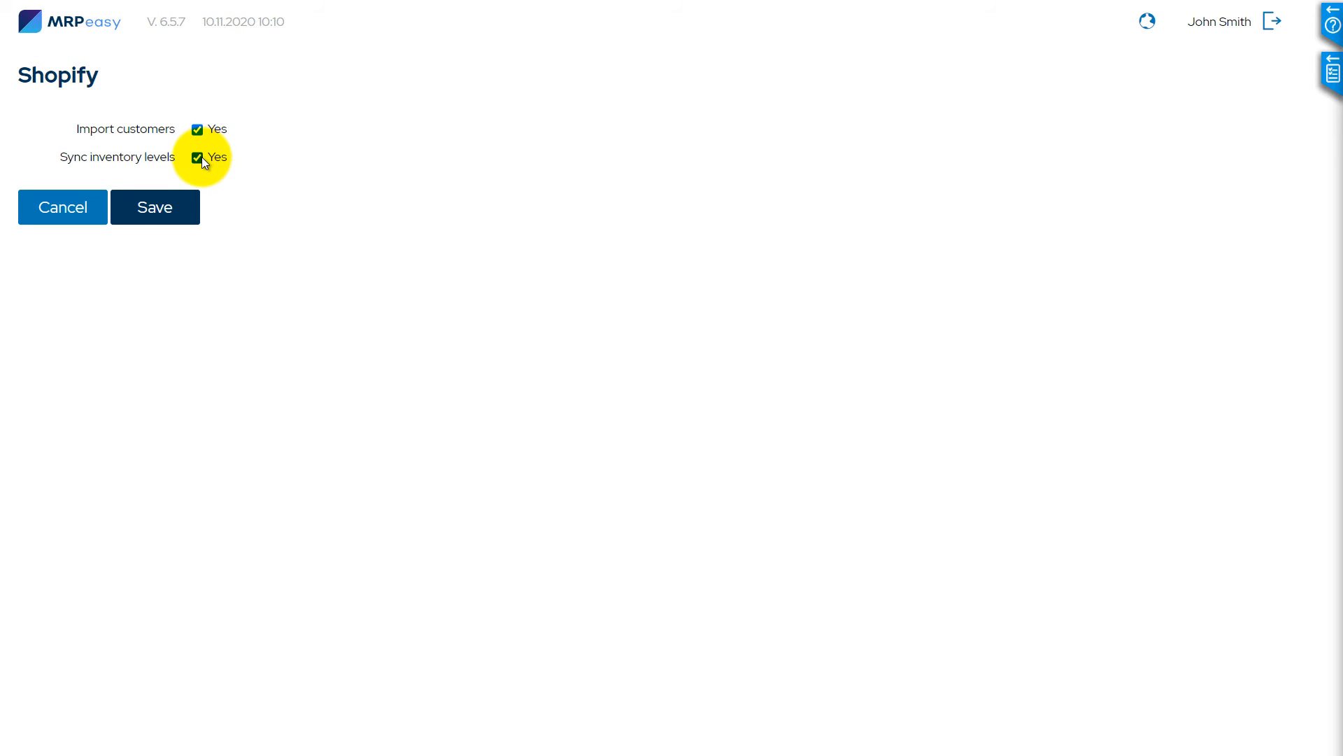
pyautogui.click(155, 207)
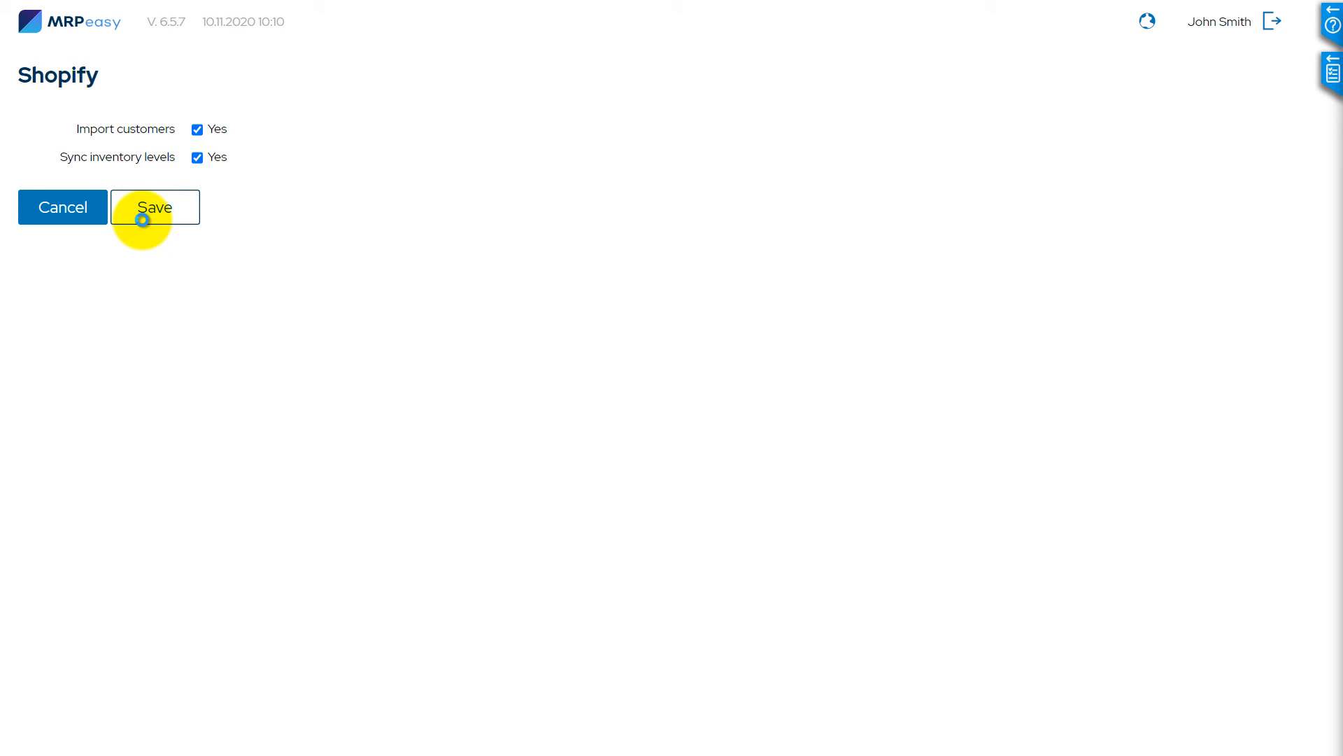
pyautogui.click(155, 207)
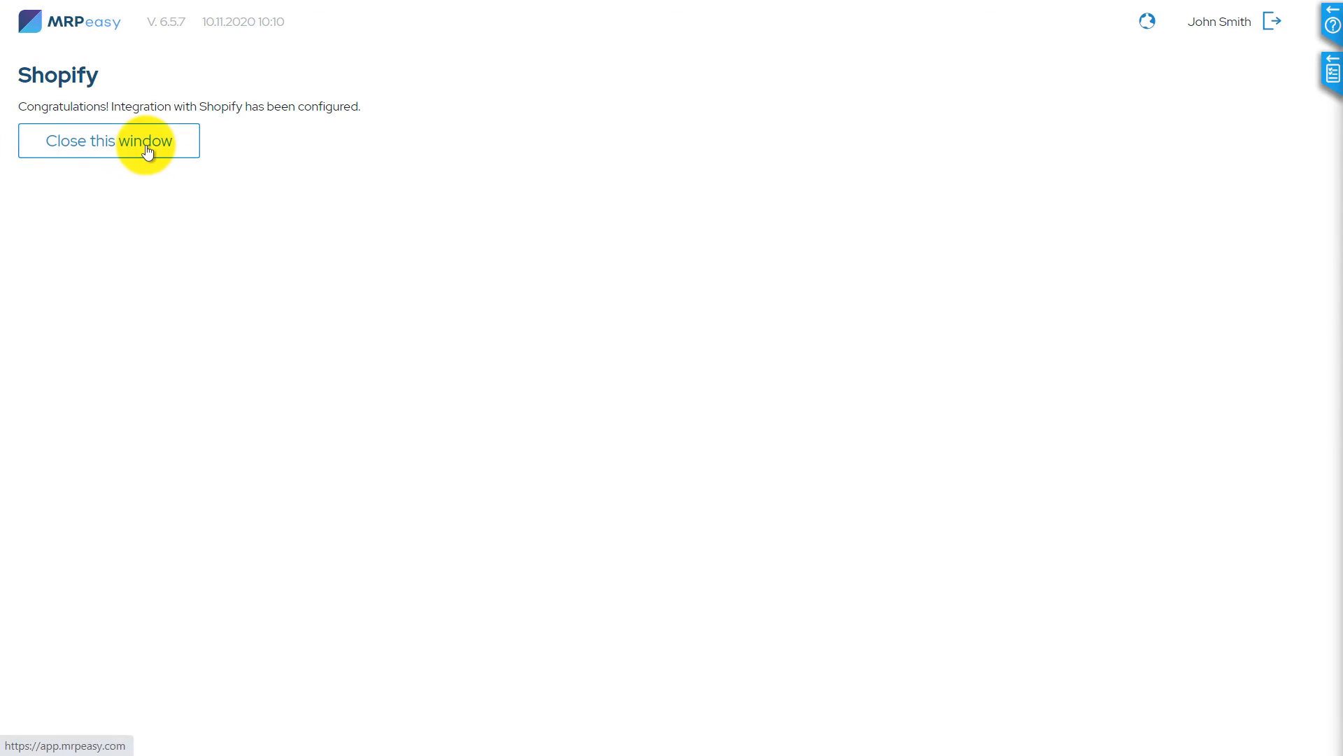